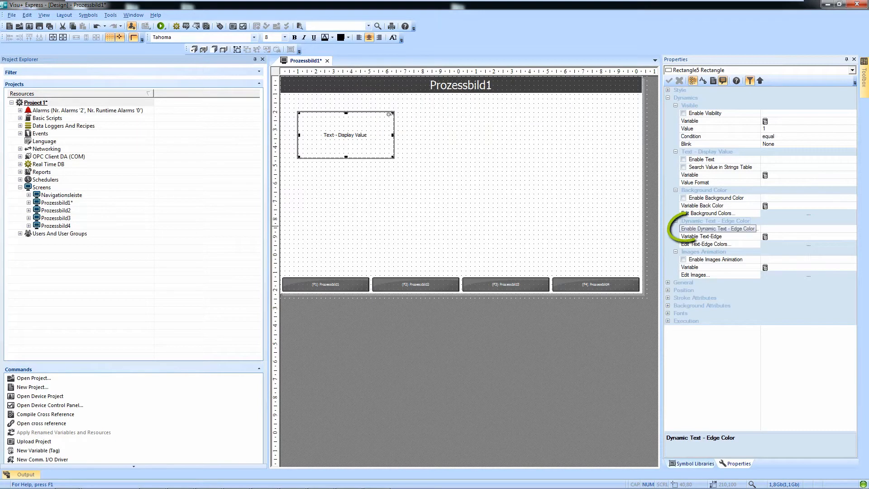
- Enable Dynamic Text - Edge Color and browse for the Variable Text-Edge tag
click(683, 229)
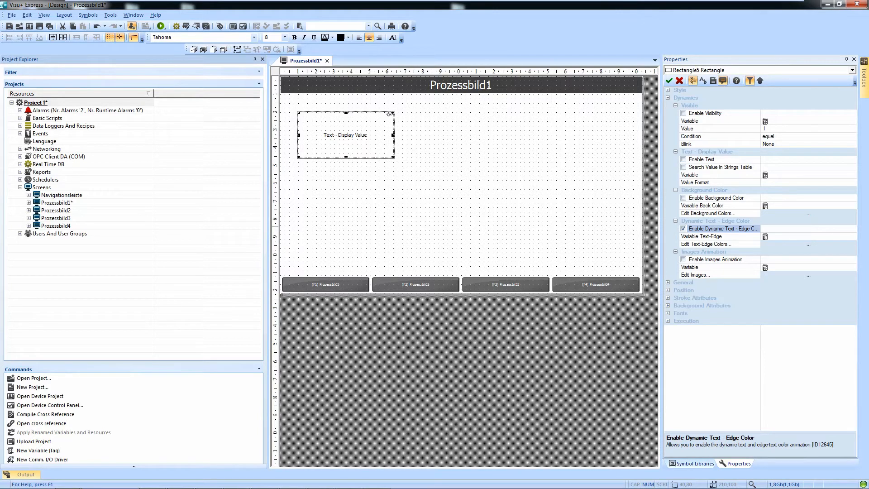
click(702, 237)
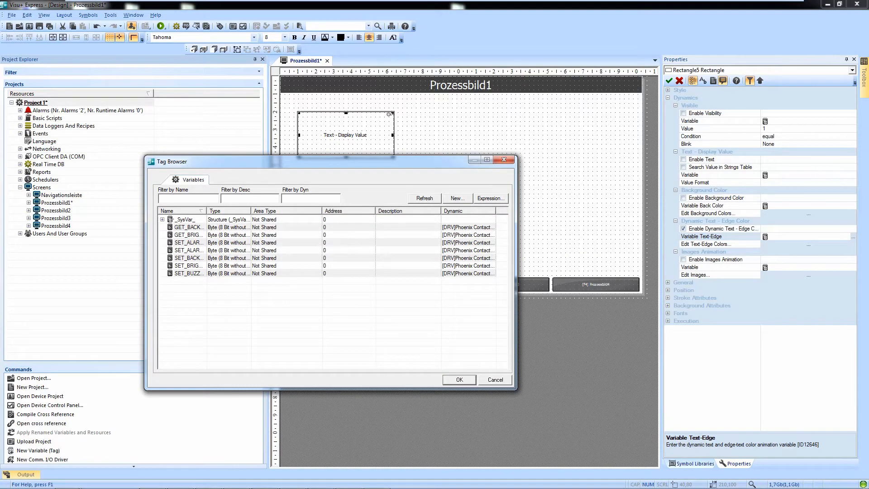
- Create variable VAR00001 in the Tag Browser and assign it to Variable Text-Edge
click(456, 198)
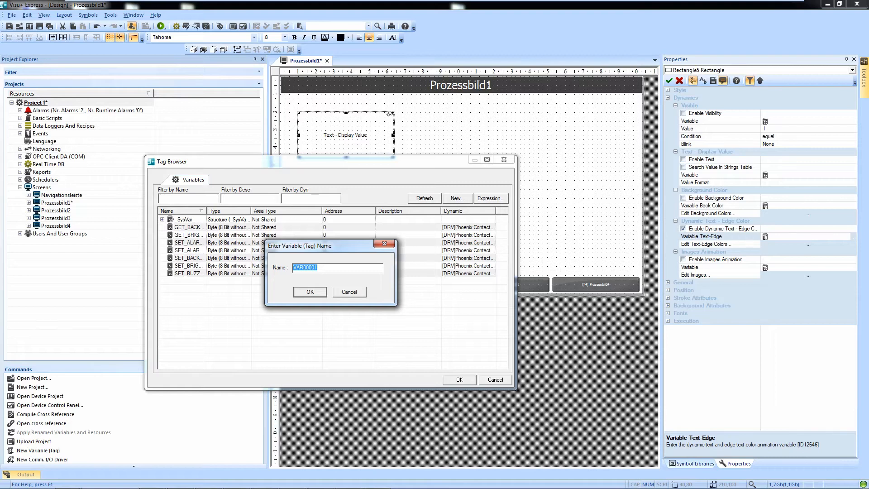
click(310, 292)
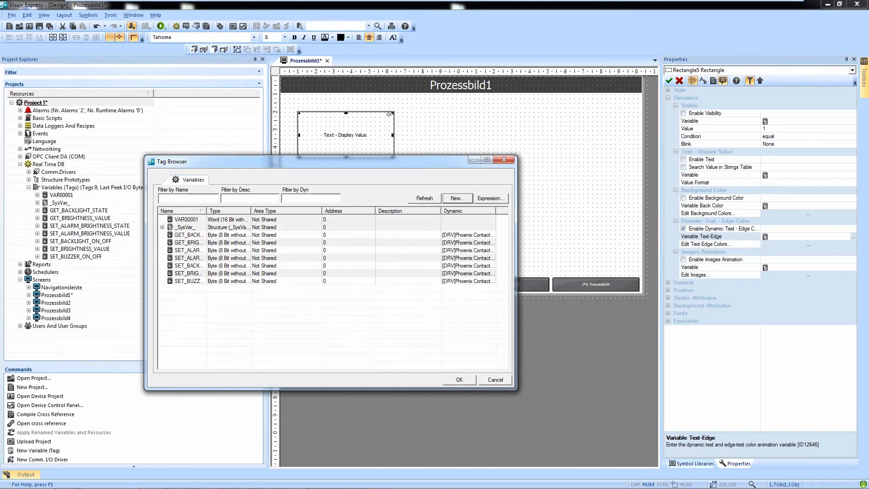
click(458, 380)
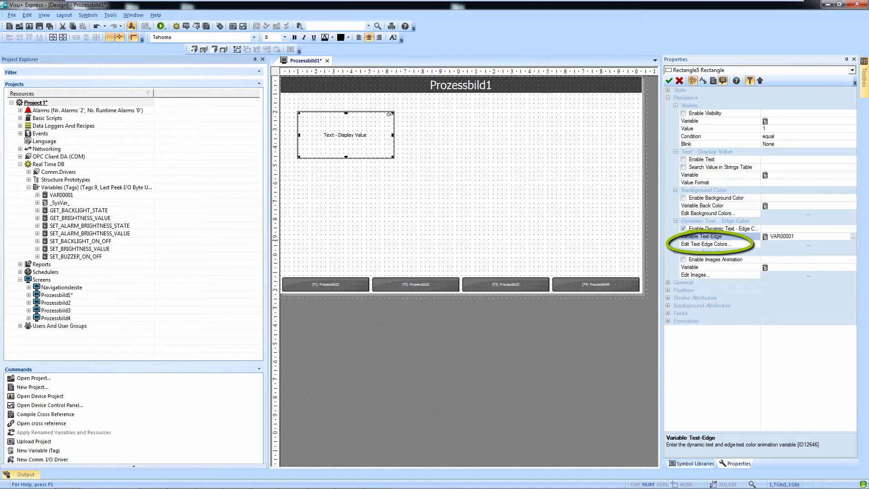
- Edit the Text-Edge thresholds: 0 red 'Value = 0', 1 lime 'Value = 1'
click(708, 244)
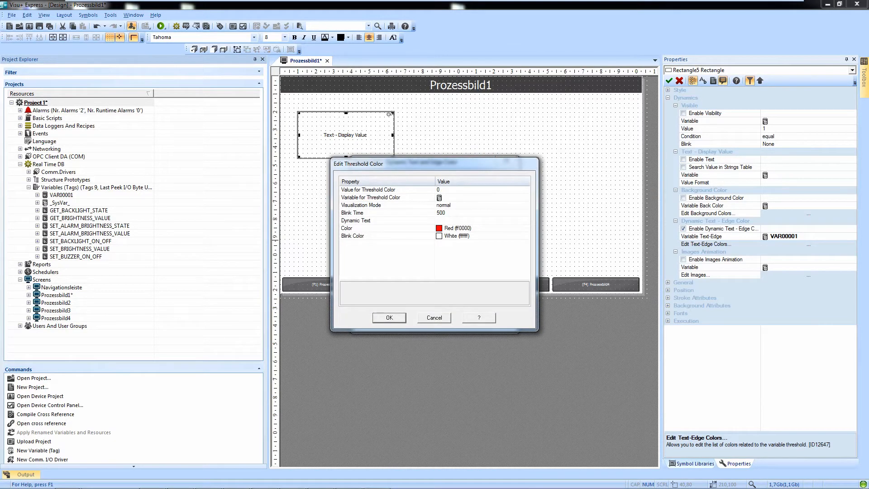
click(356, 220)
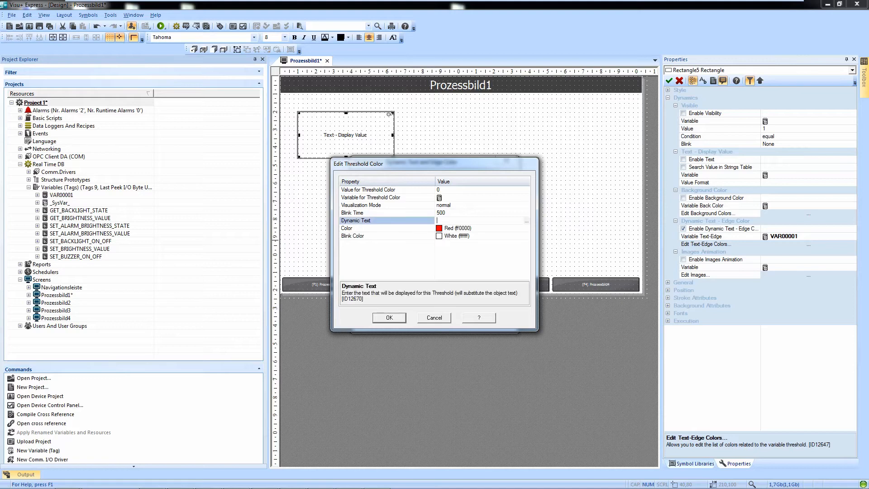
text(Value =)
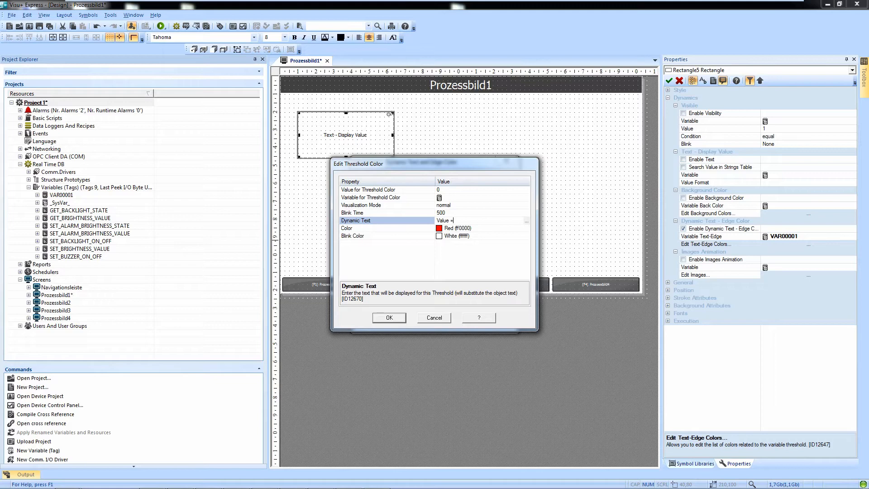
text(0)
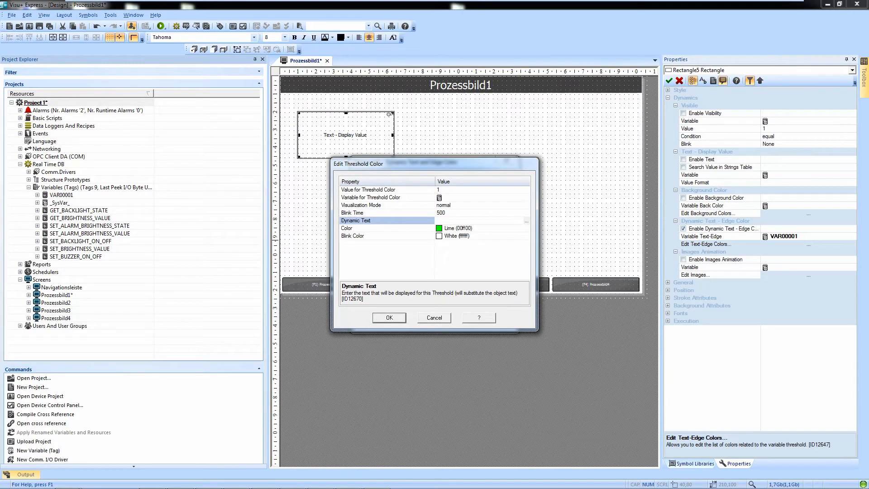
text(Value =)
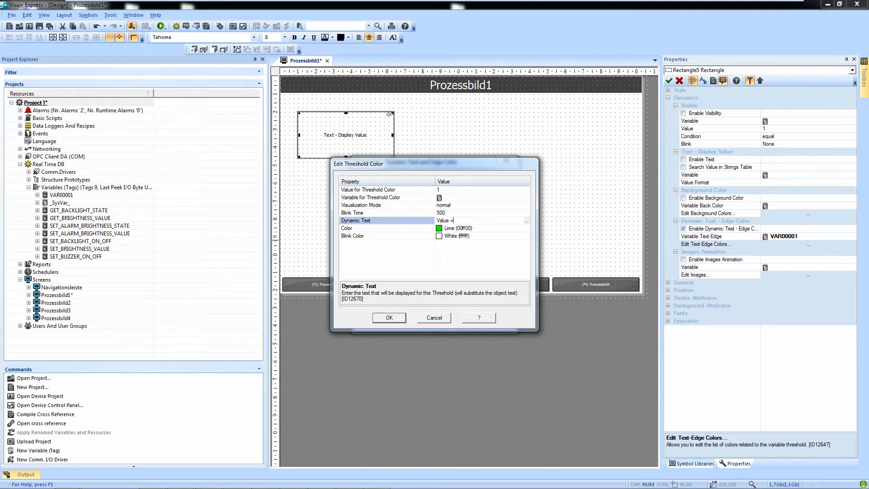
text(1)
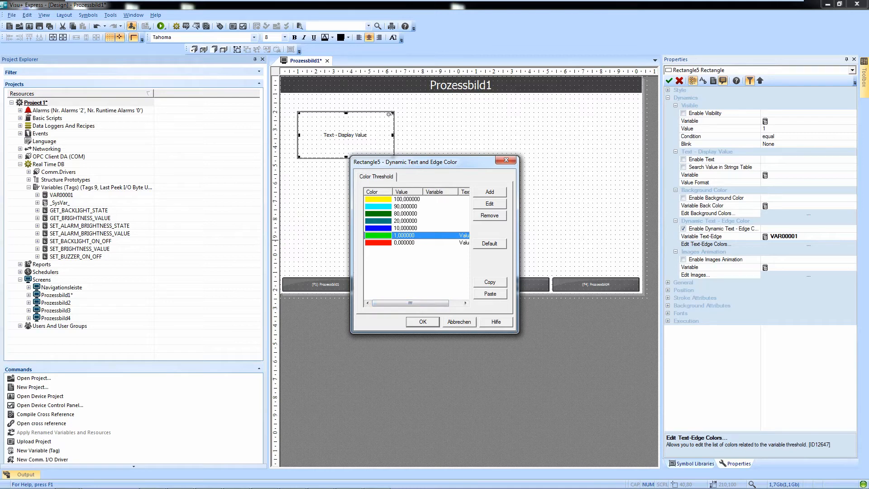
- Accept the threshold list and start the project runtime
click(422, 321)
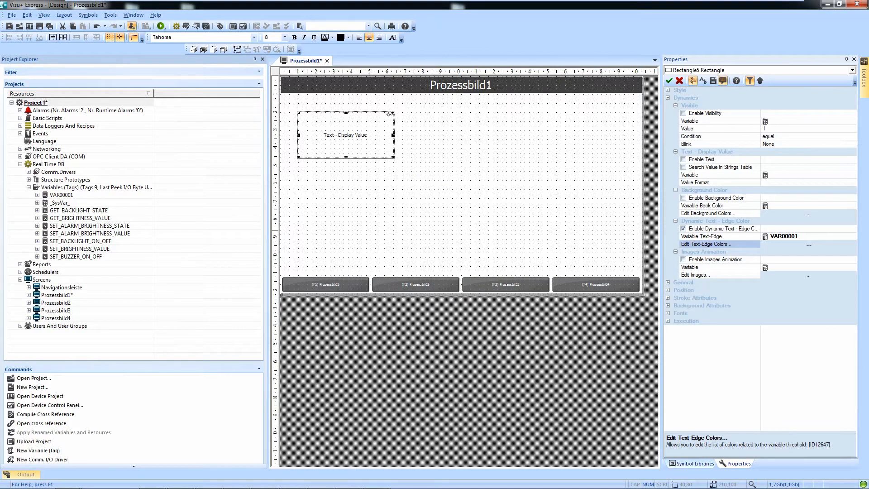
click(49, 26)
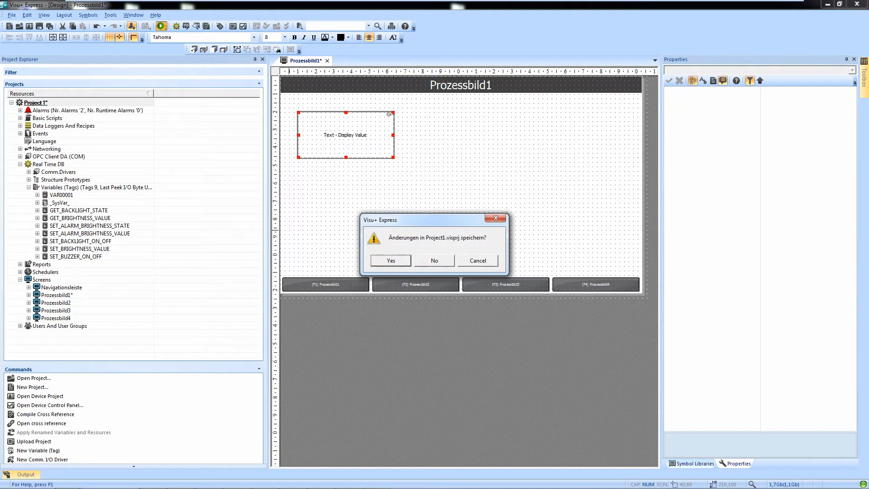
- Save changes to Project1.visprj so runtime starts with red 'Value = 0'
click(390, 261)
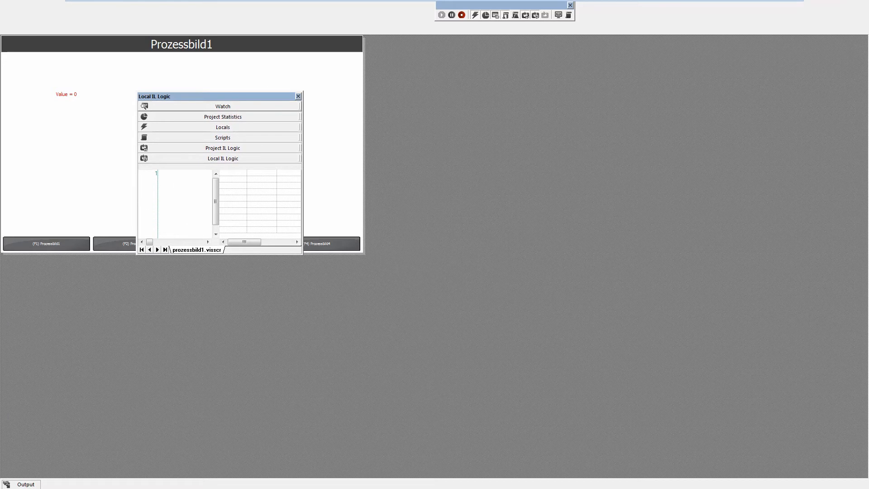
- Expand the Watch window and select VAR00001, currently at value 0
click(223, 106)
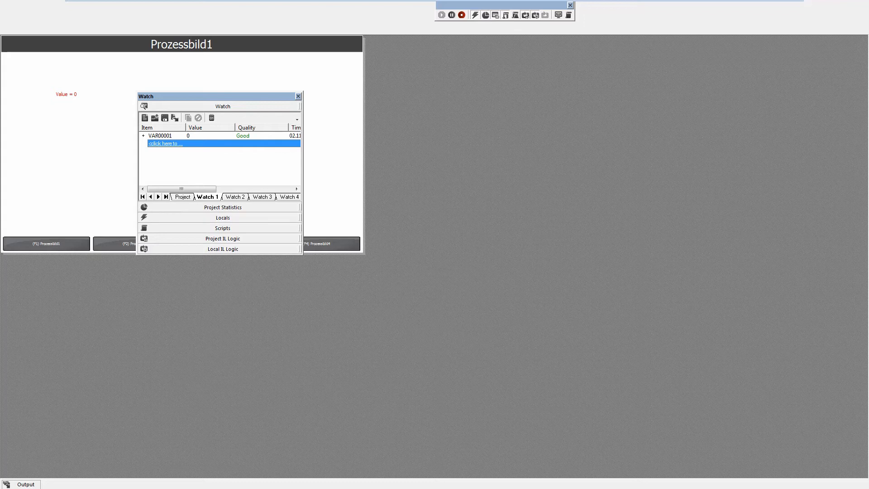
click(161, 136)
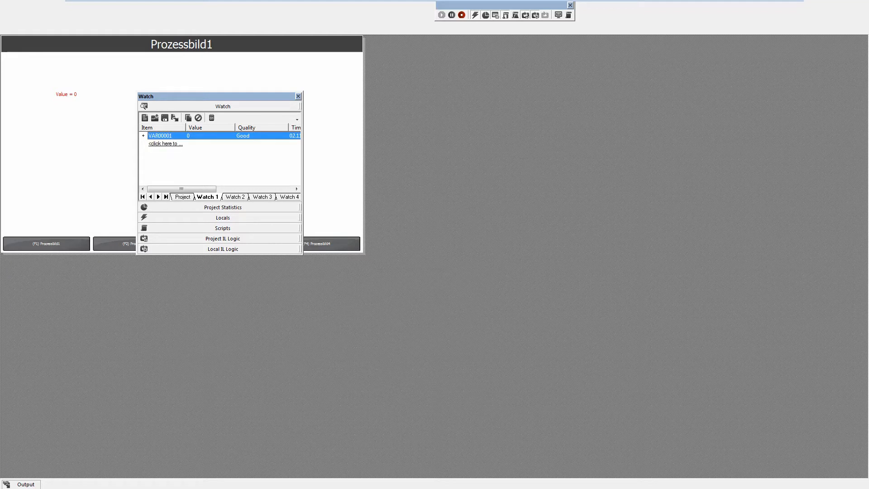